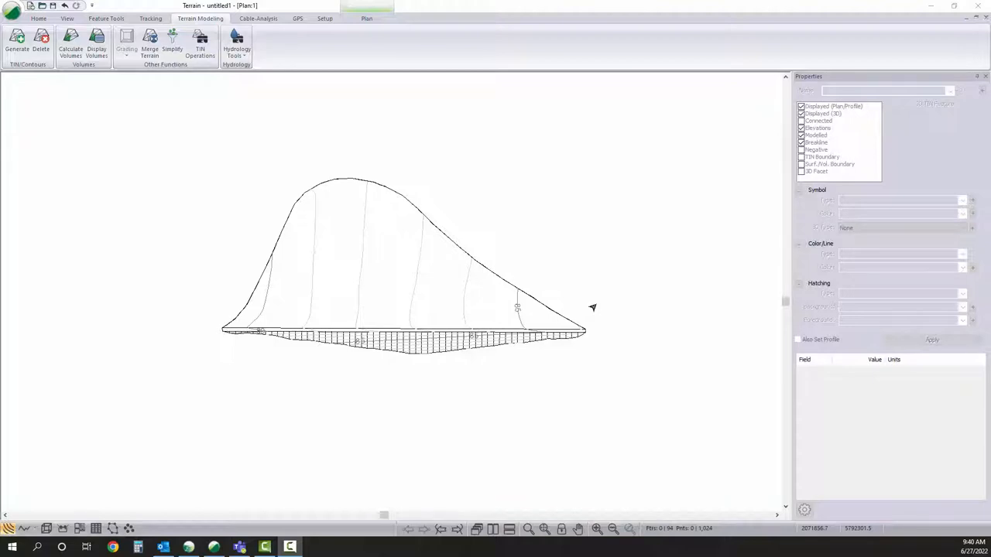
mouse_move(536, 325)
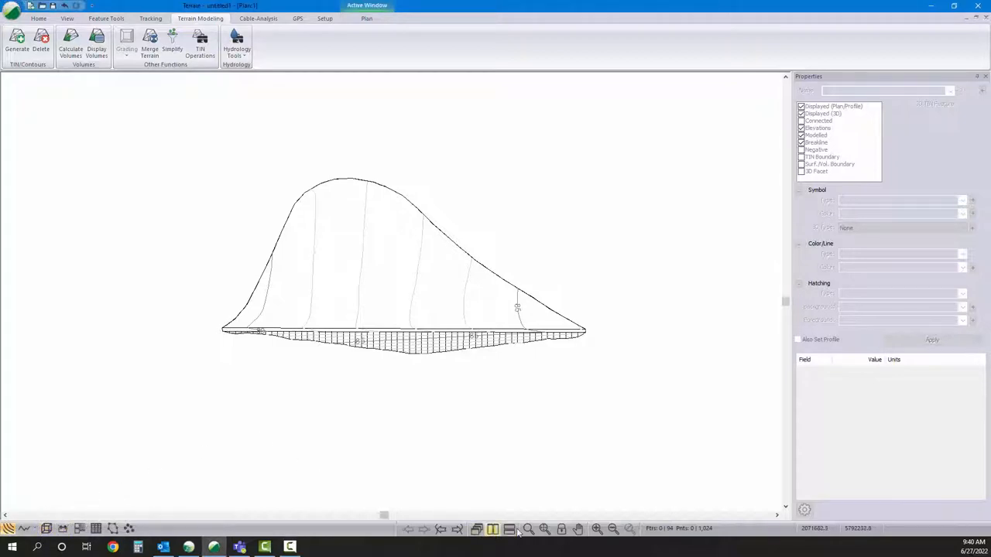
Step: Switch the terrain display from wireframe outline to a shaded 3D solid
click(492, 530)
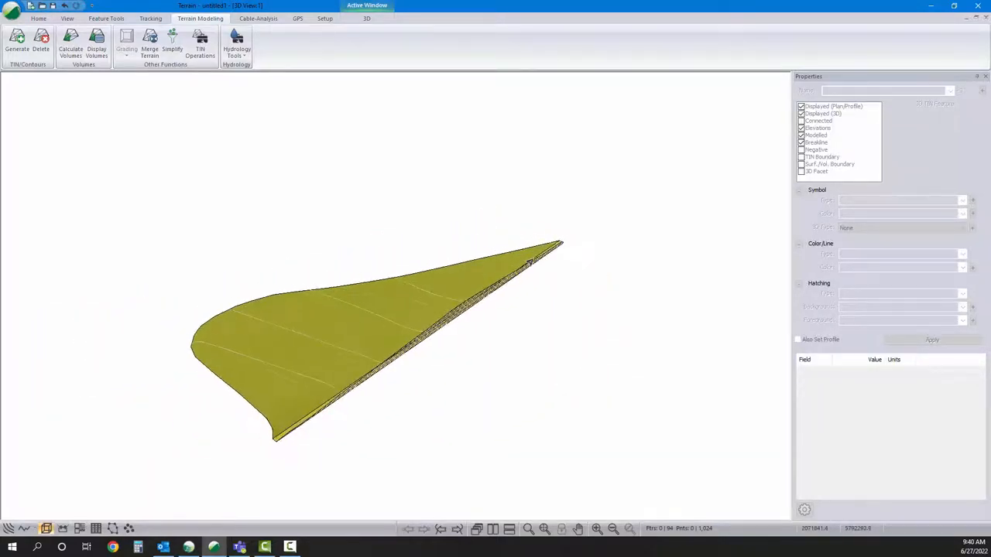
Step: Load the Merged Topo w Contours terrain as a background via 3D Options > Backgrounds
right_click(430, 200)
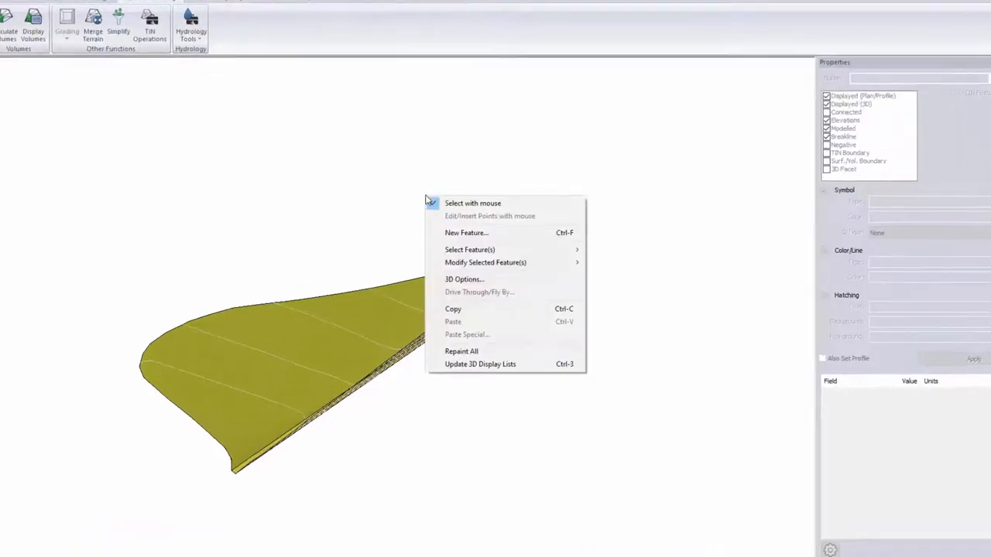
click(465, 279)
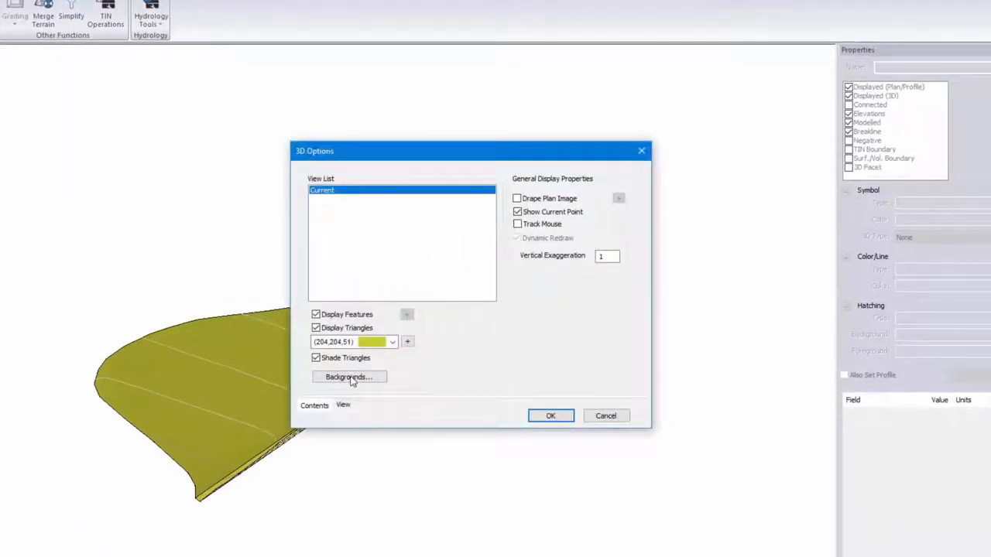
click(349, 377)
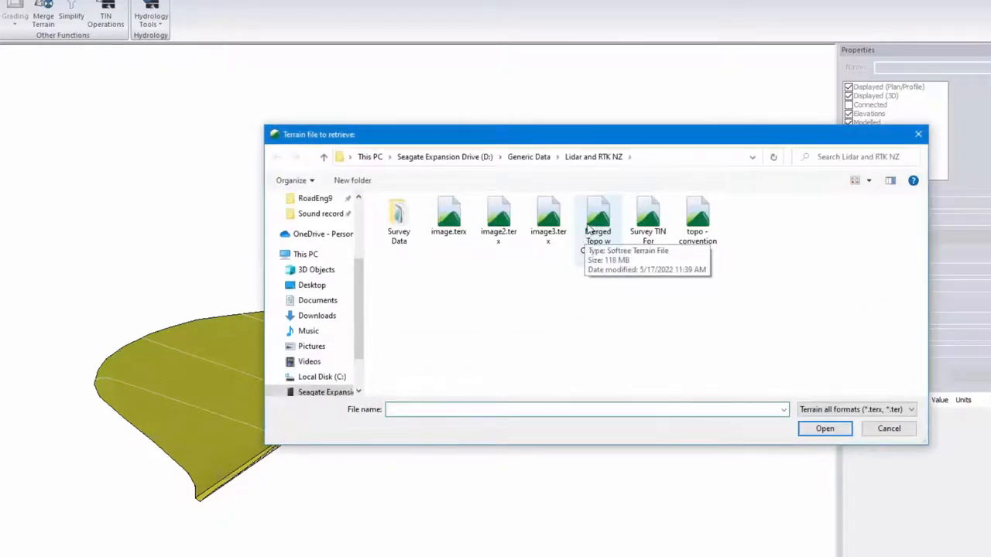
mouse_move(647, 224)
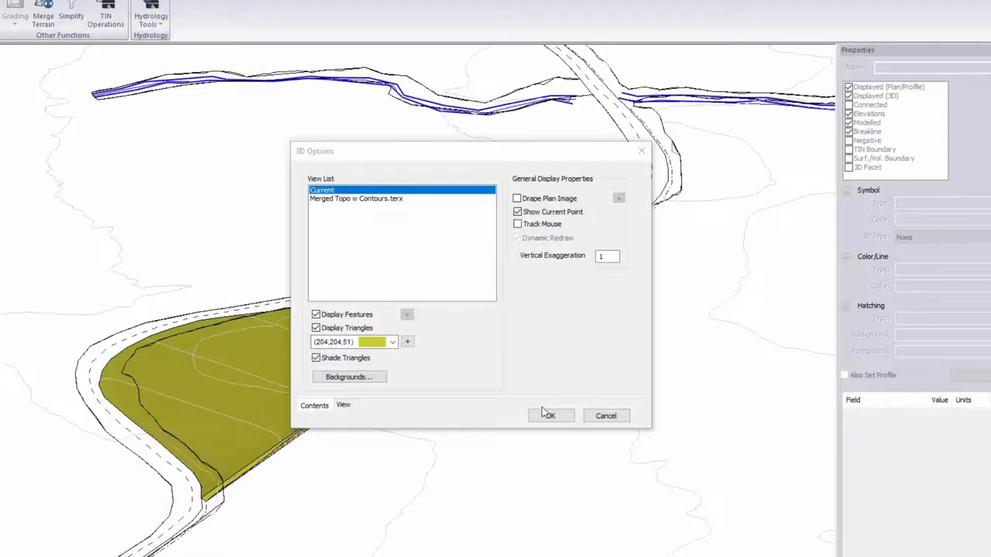
click(549, 415)
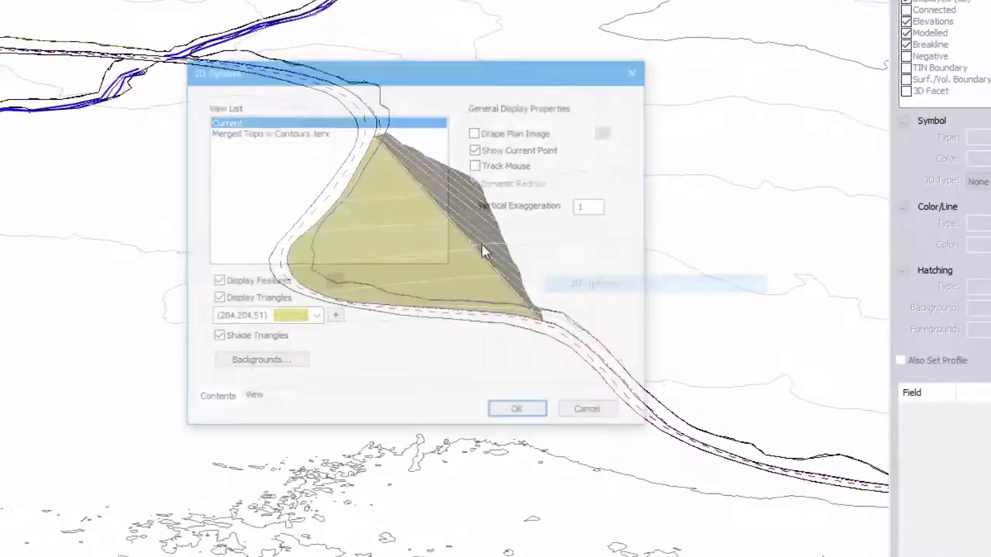
Step: Show the topo background as 50% grey shaded triangles with Display Features unchecked
click(271, 130)
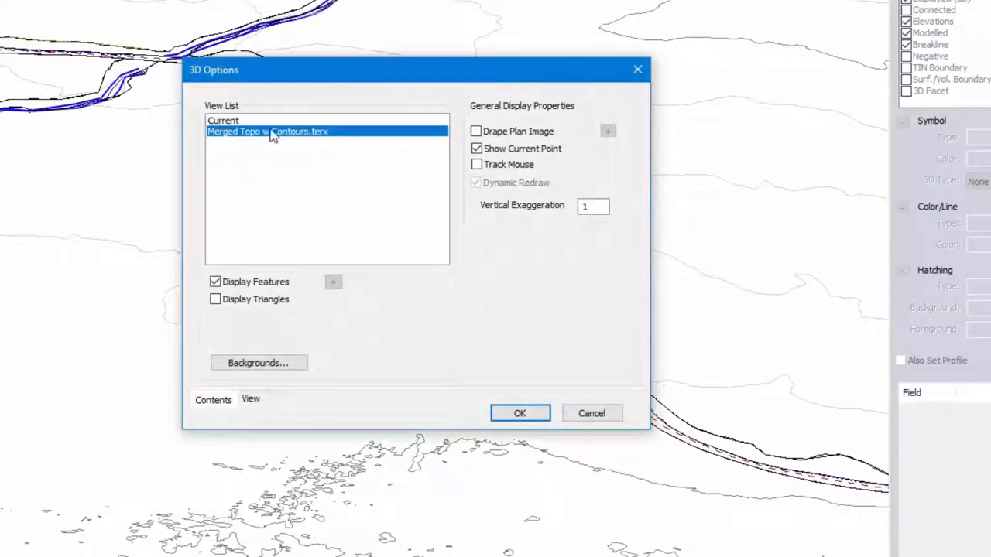
mouse_move(240, 140)
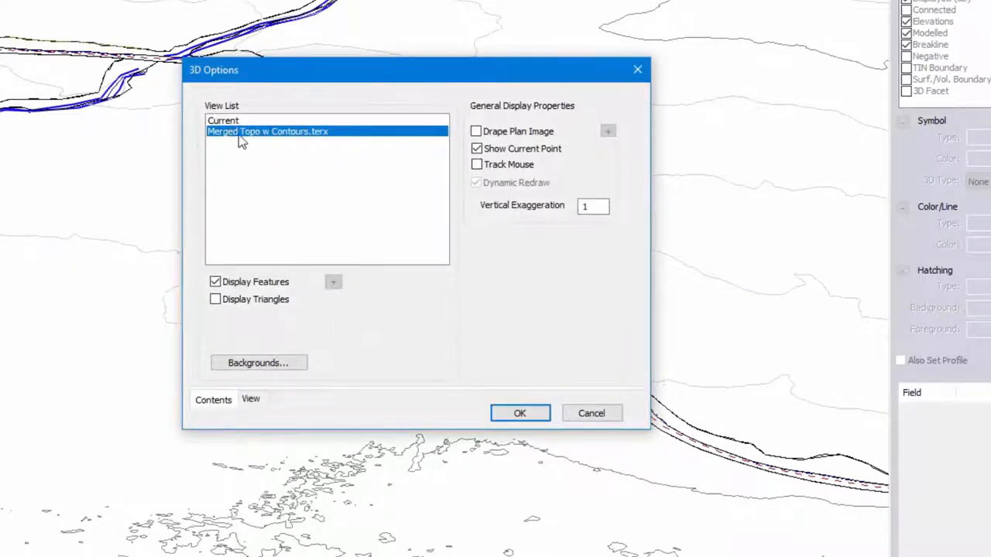
mouse_move(328, 142)
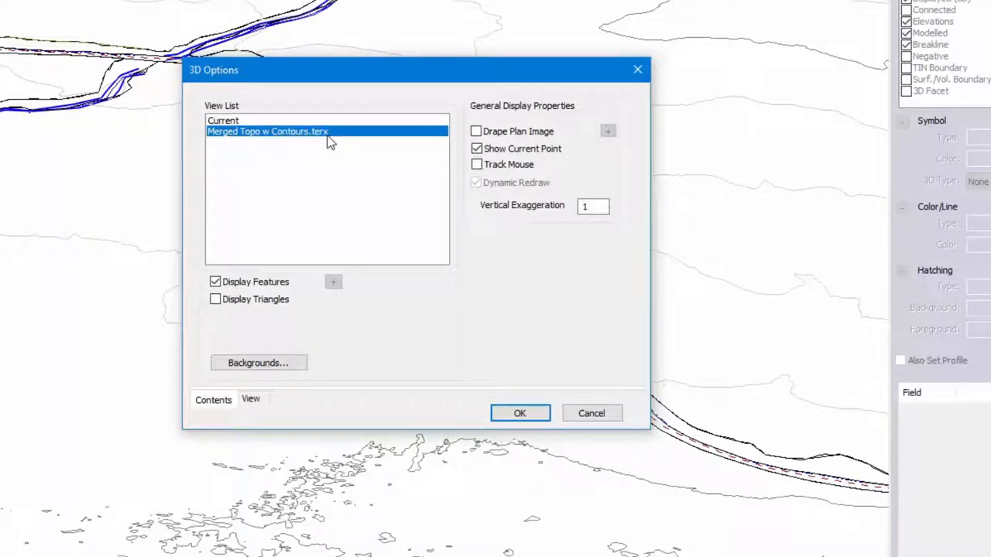
click(215, 282)
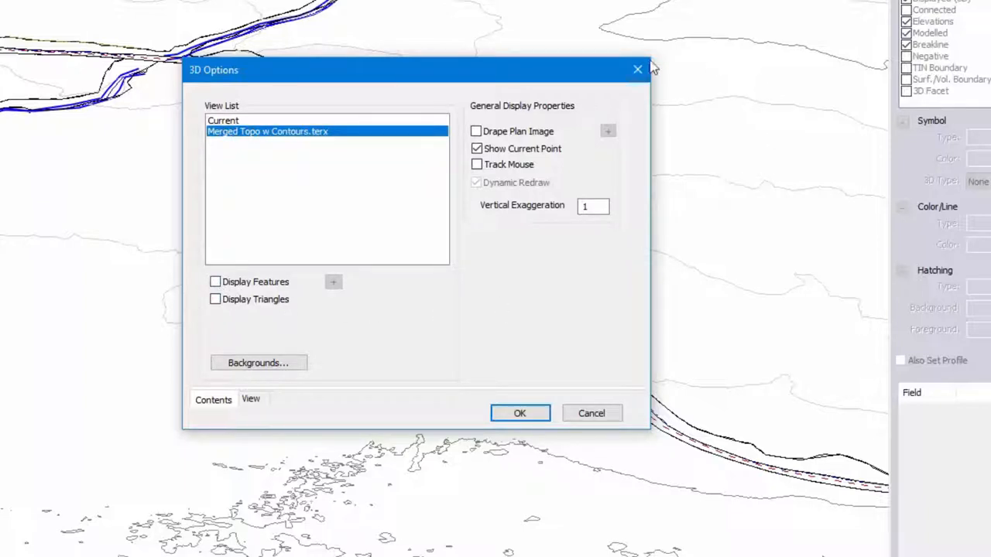
mouse_move(220, 303)
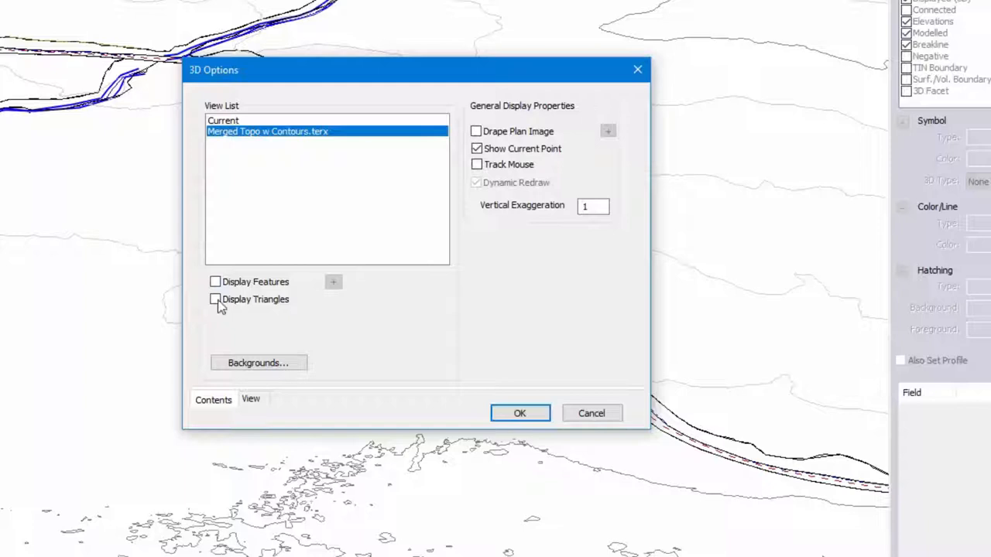
click(215, 300)
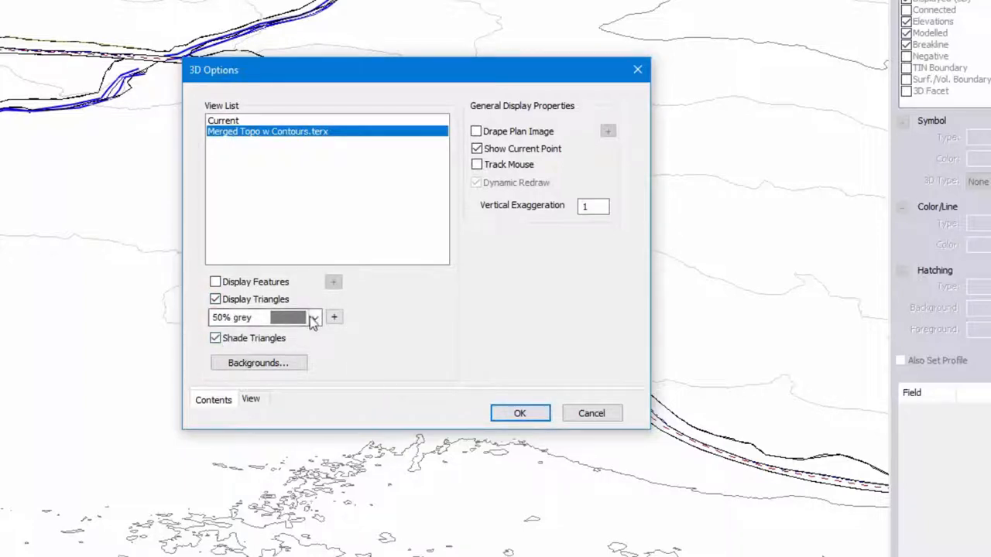
click(520, 411)
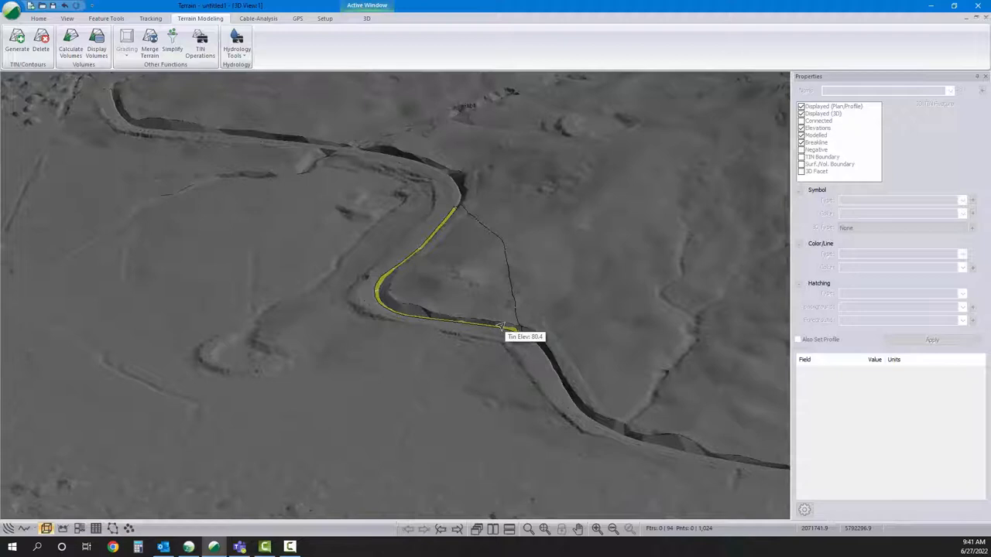
mouse_move(458, 208)
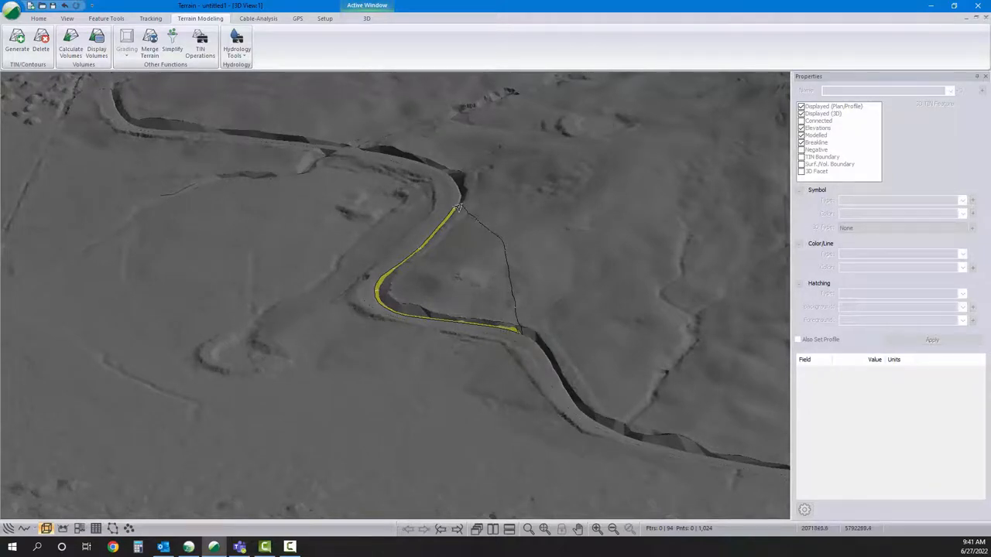
mouse_move(477, 270)
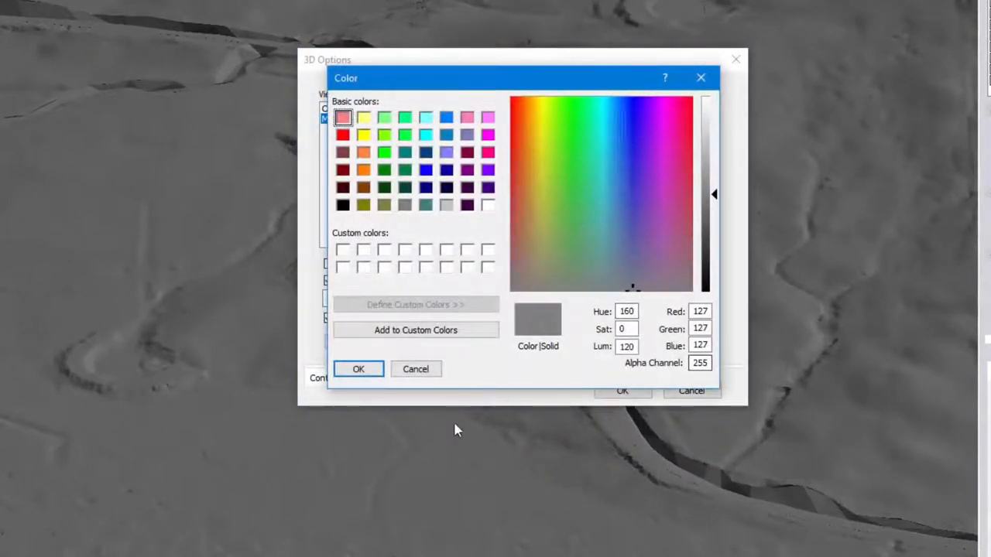
Step: Set the topo colour's Alpha Channel from 255 to 128 and apply the 3D Options
click(358, 369)
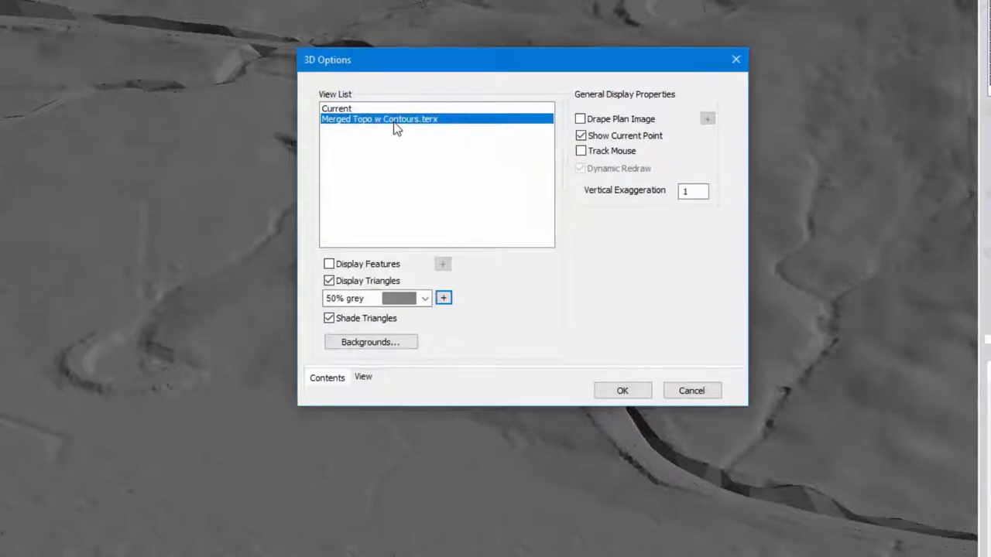
mouse_move(343, 288)
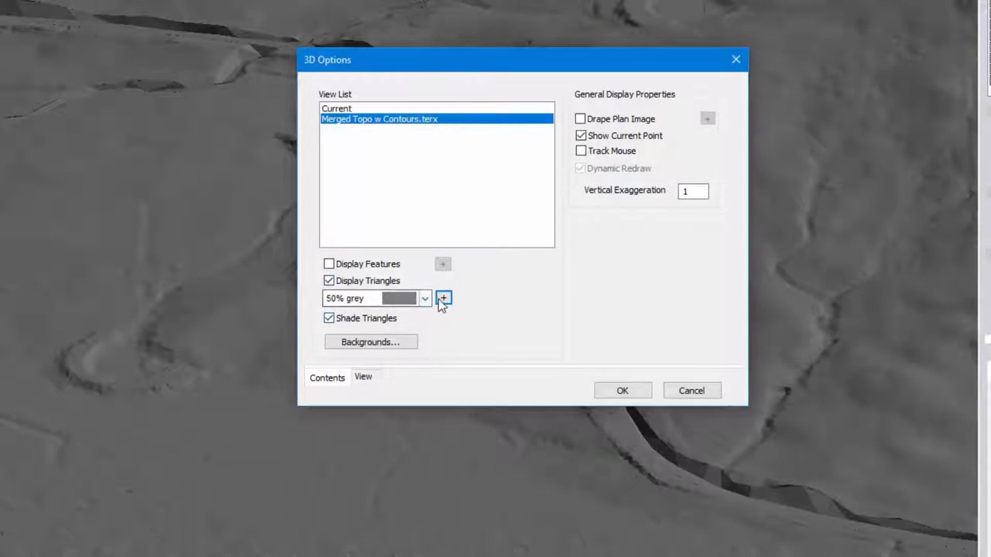
click(442, 297)
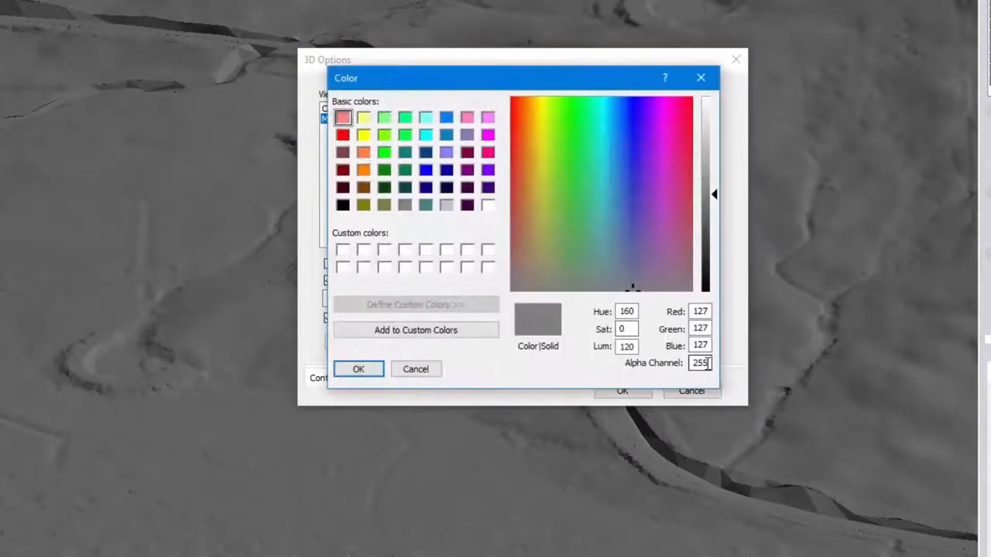
triple_click(700, 363)
text(120)
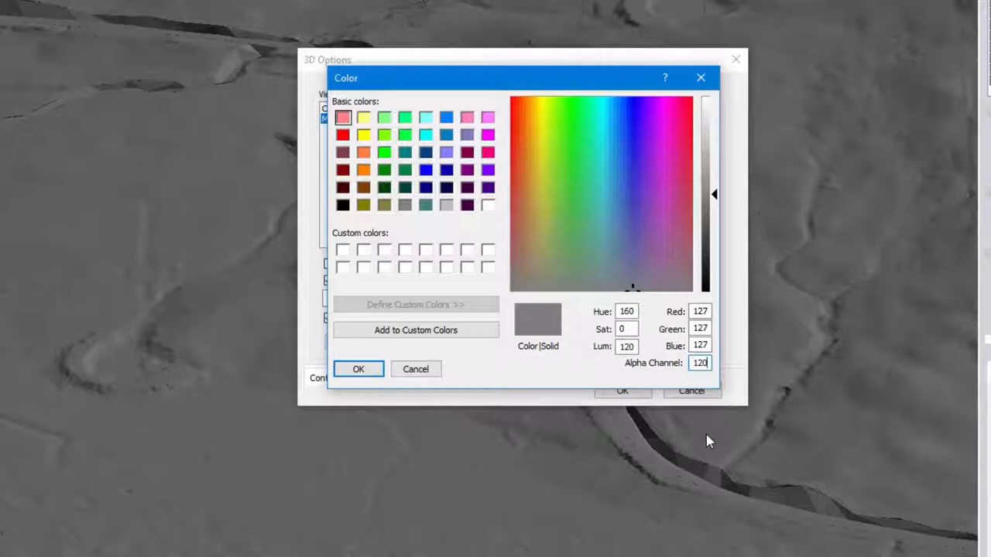
click(359, 368)
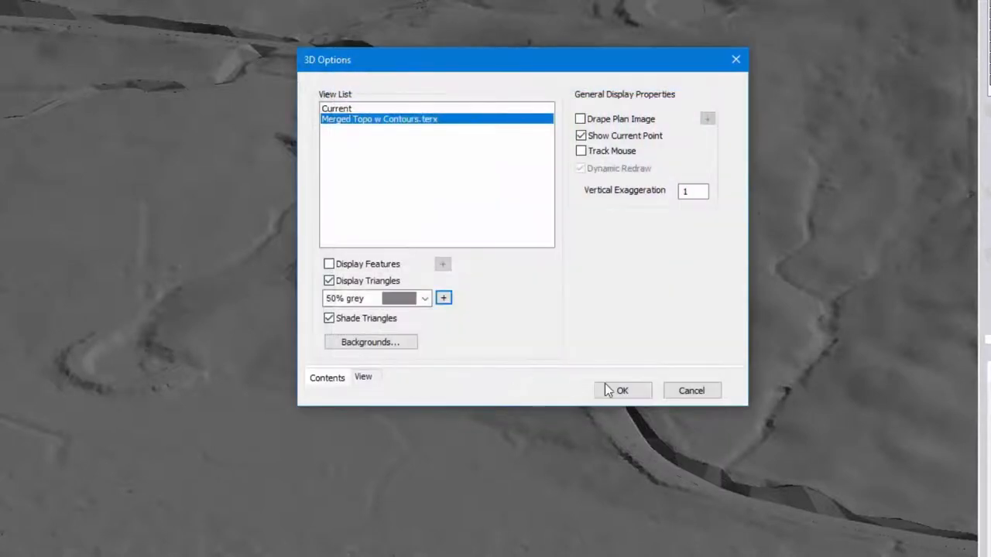
click(622, 390)
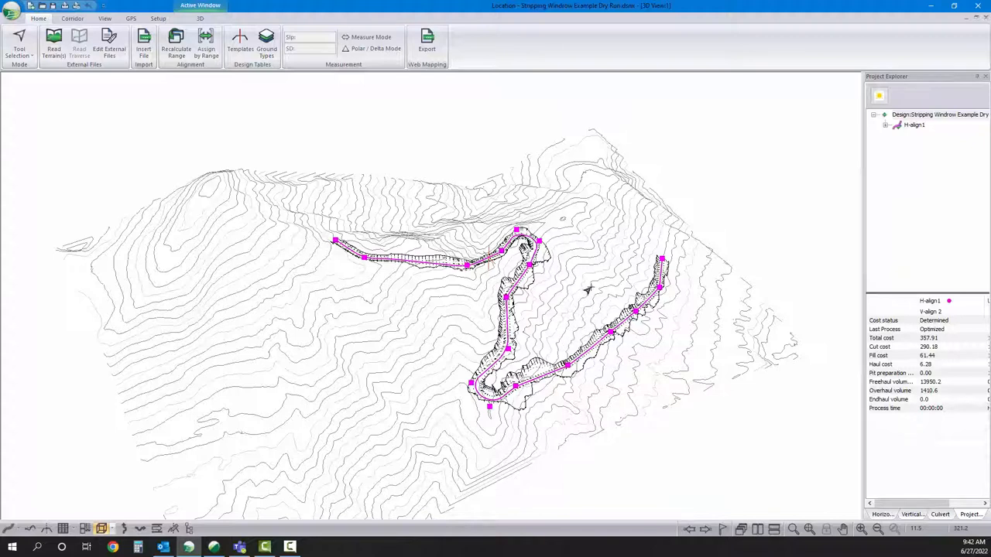
mouse_move(350, 235)
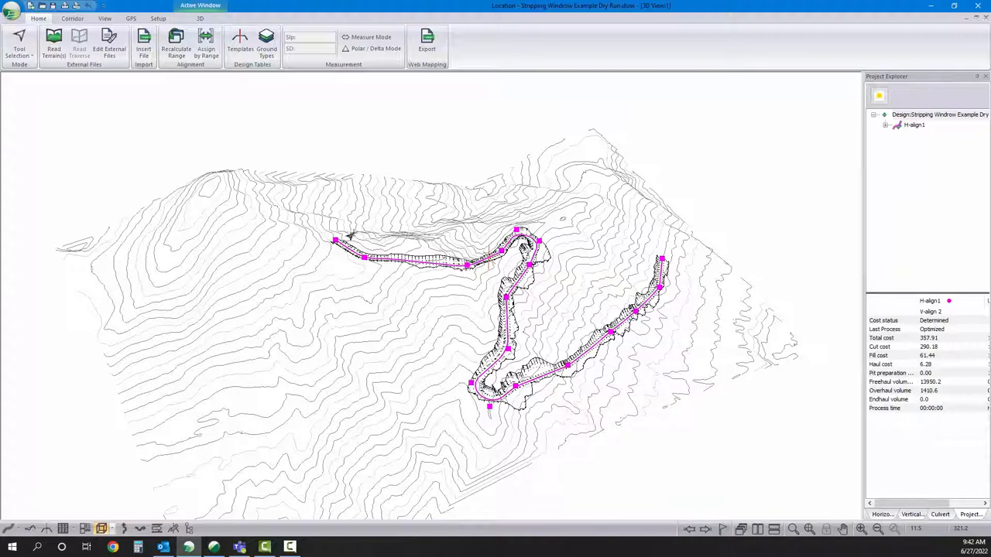
mouse_move(508, 325)
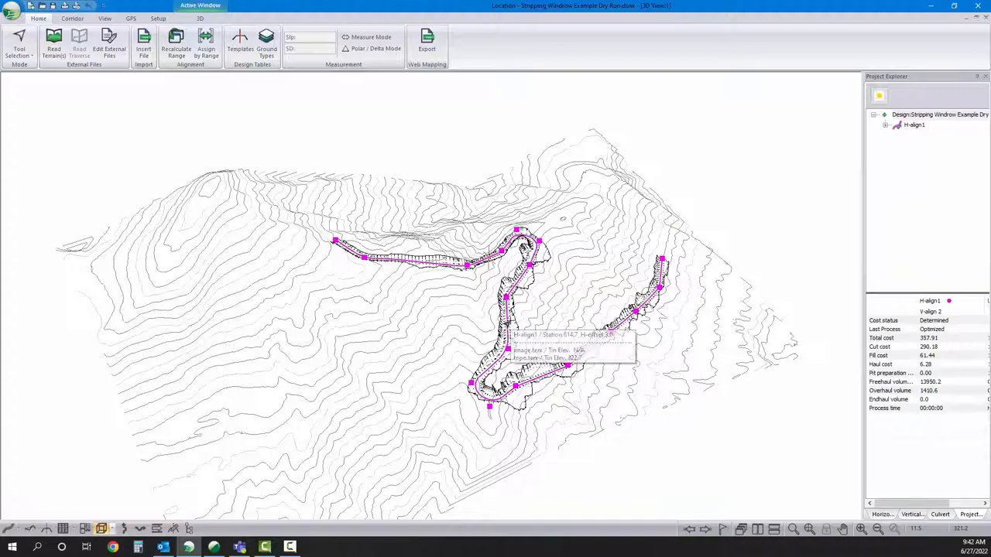
Step: Enable Display Triangles for topo.terx with grey colour at alpha 128 in 3D Options
right_click(527, 248)
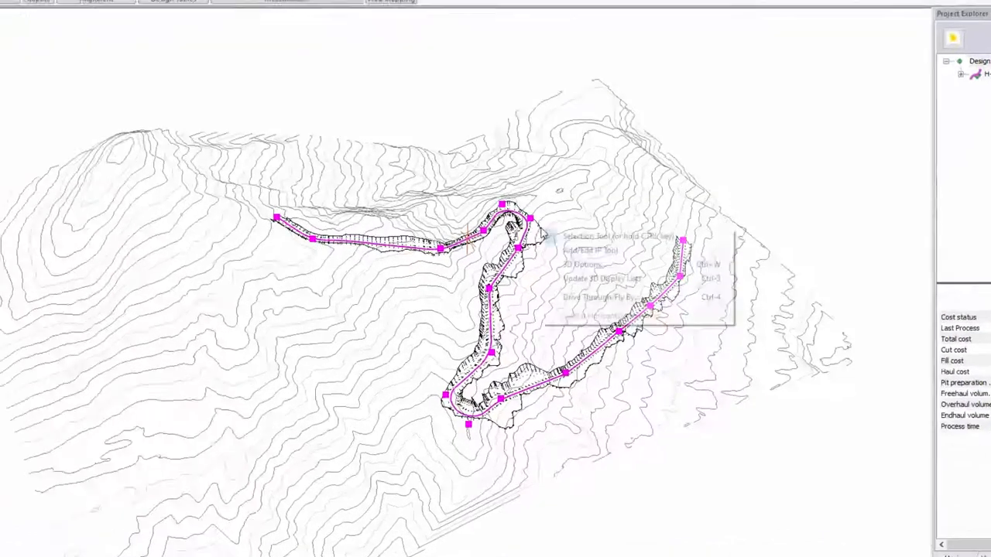
click(582, 263)
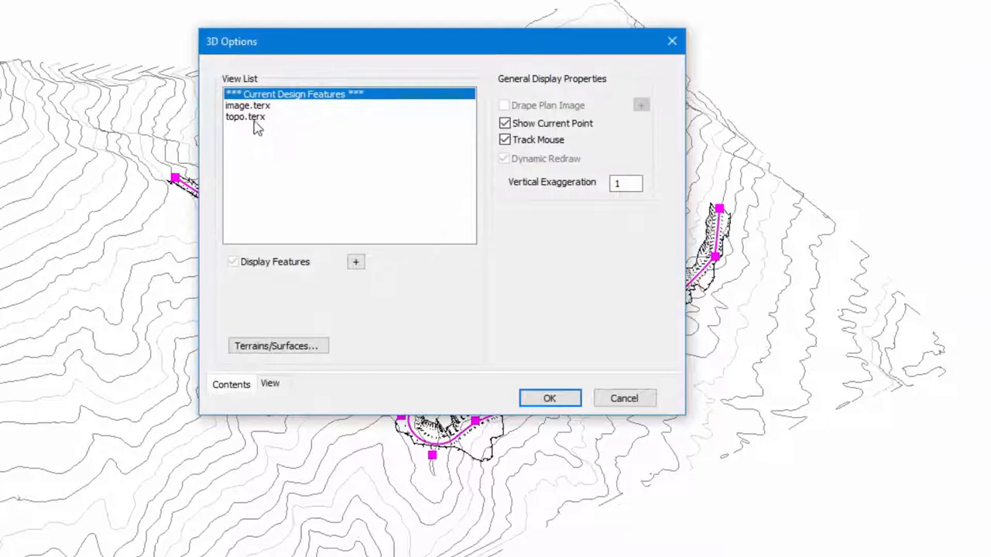
click(244, 116)
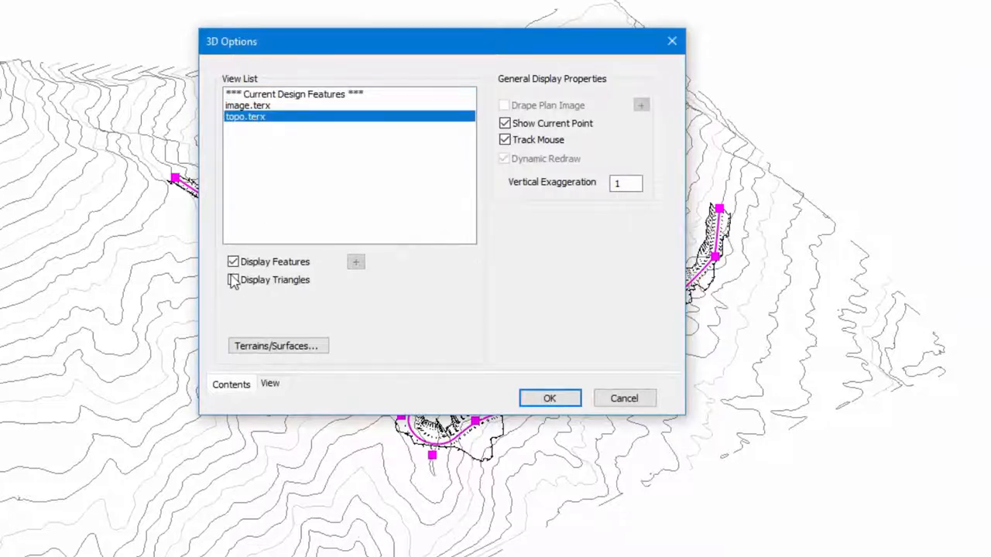
click(232, 279)
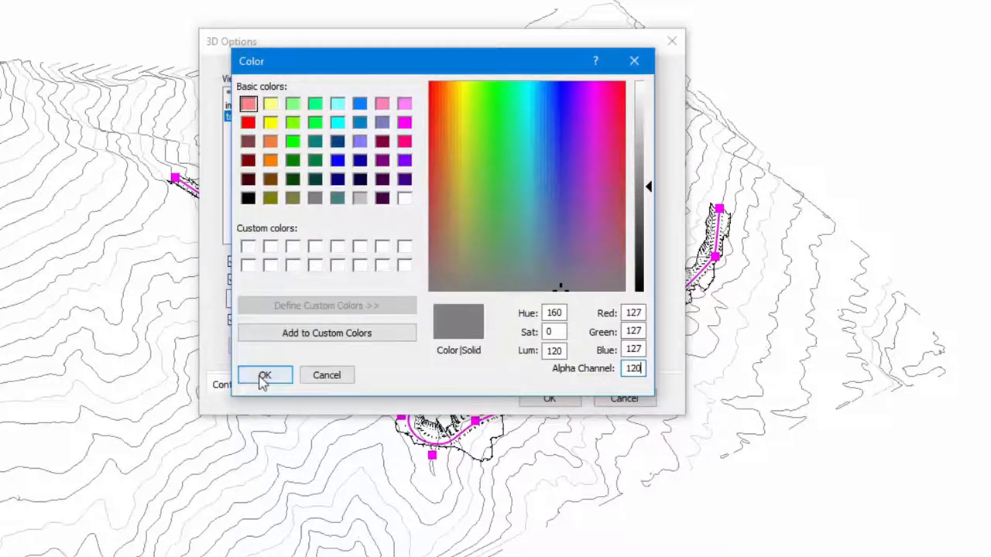
click(264, 377)
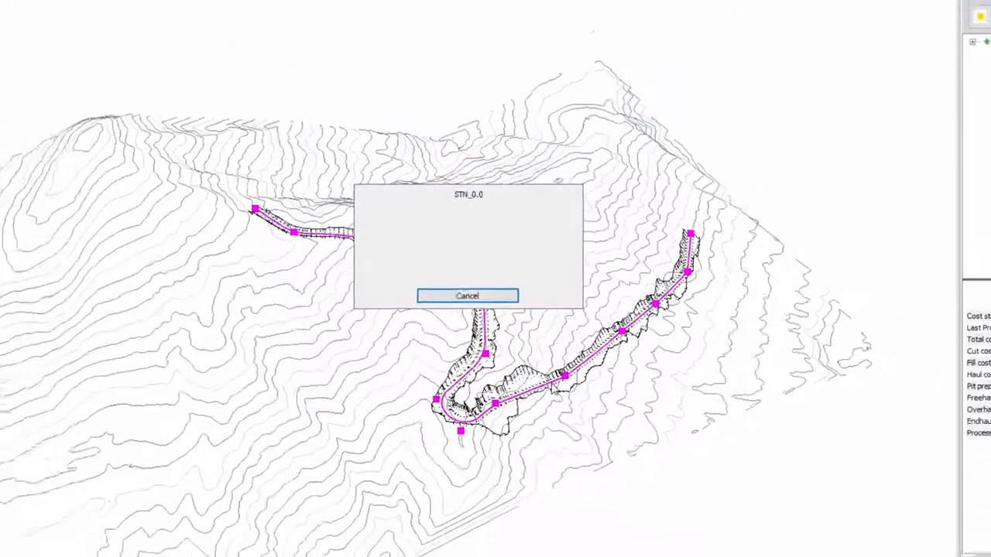
click(467, 296)
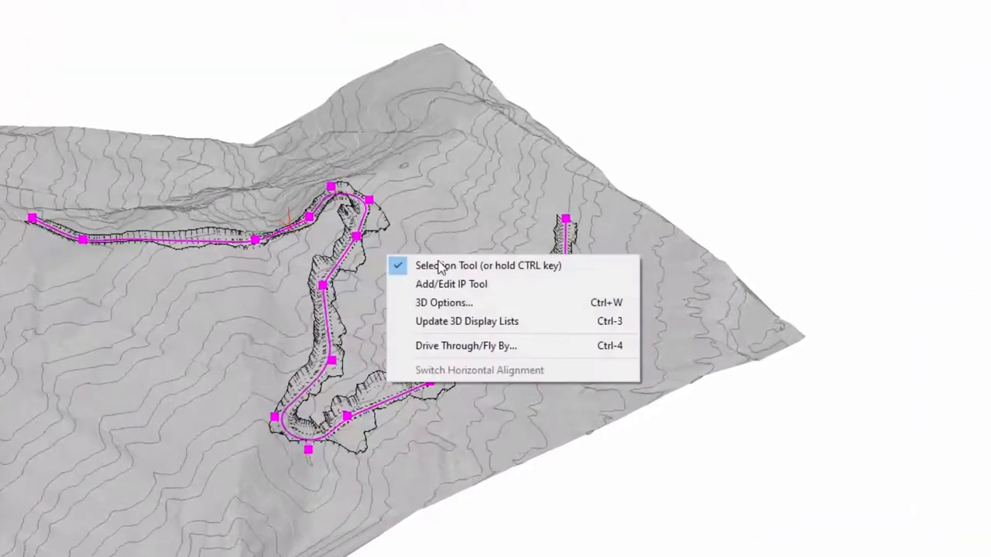
Step: Add a Corridor Surface reference for H-align1 Final Merged Surface under Terrains/Surfaces
click(443, 301)
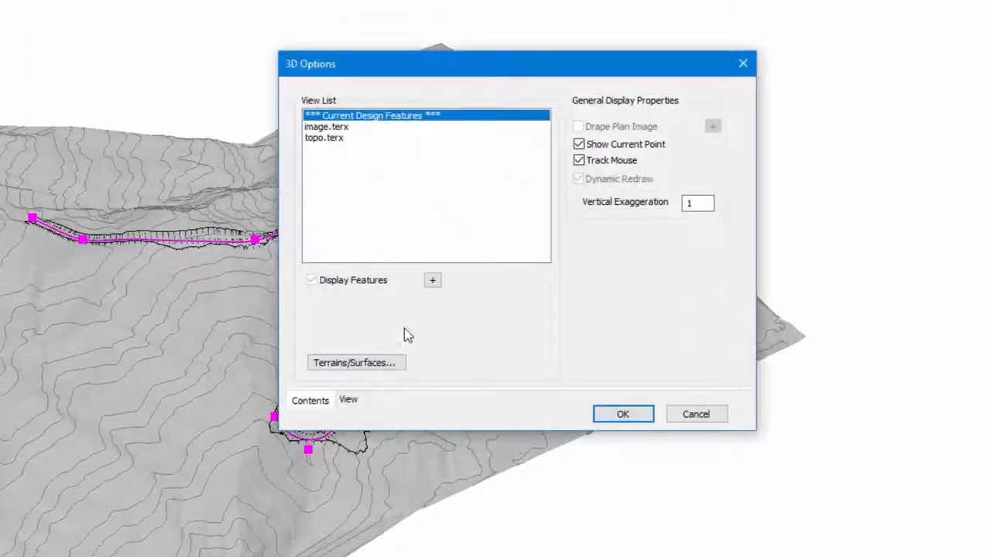
click(356, 363)
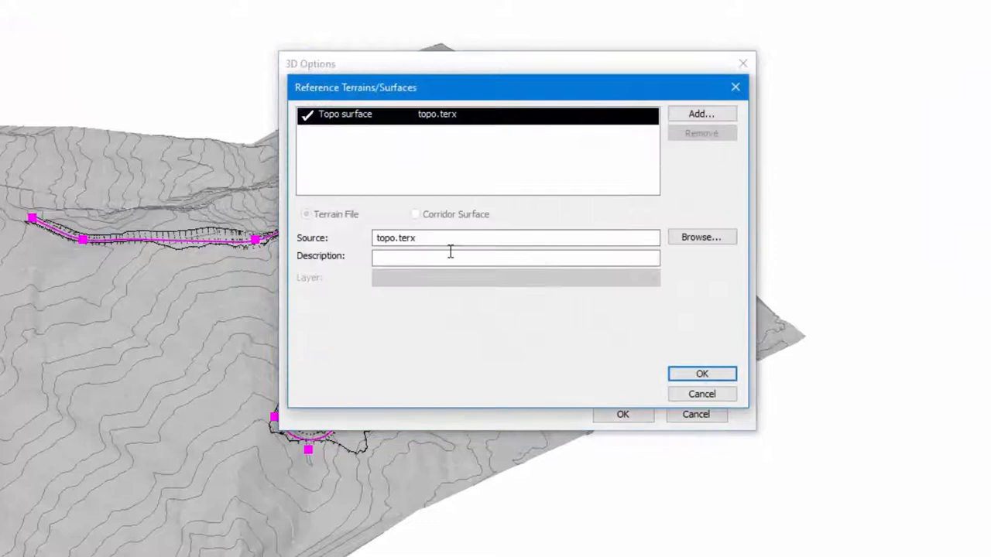
mouse_move(625, 137)
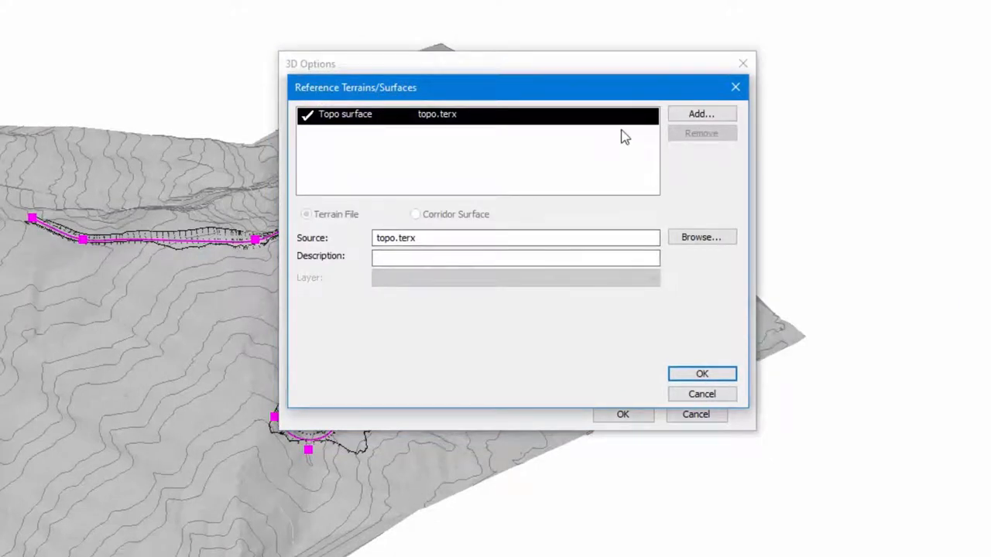
click(700, 114)
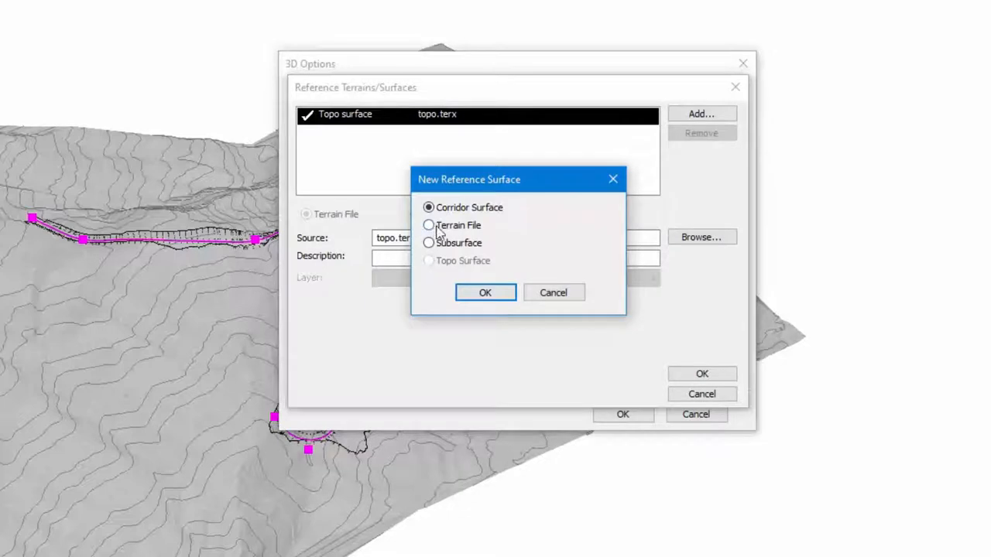
click(484, 291)
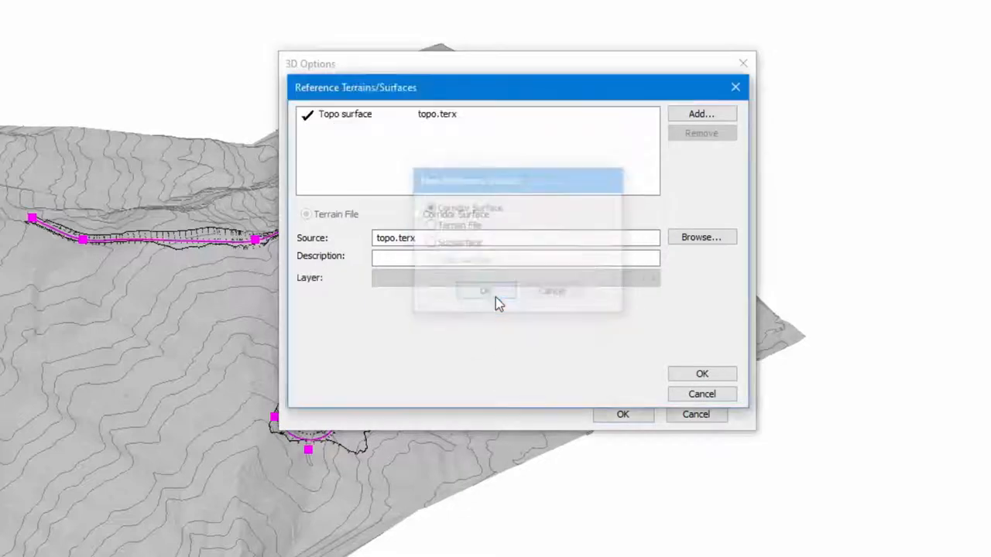
click(484, 291)
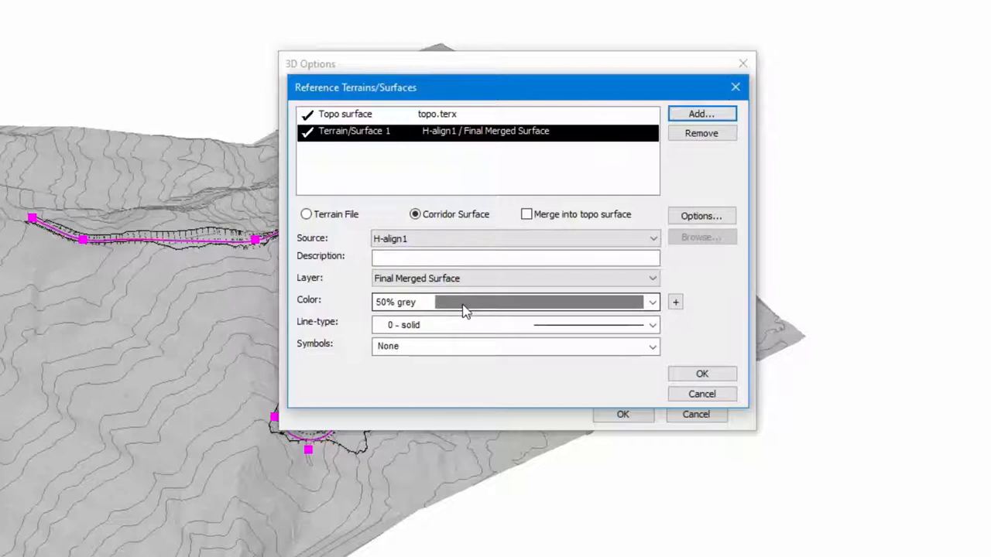
Step: Colour the corridor surface light green (128,255,128) and confirm the reference surfaces
click(651, 302)
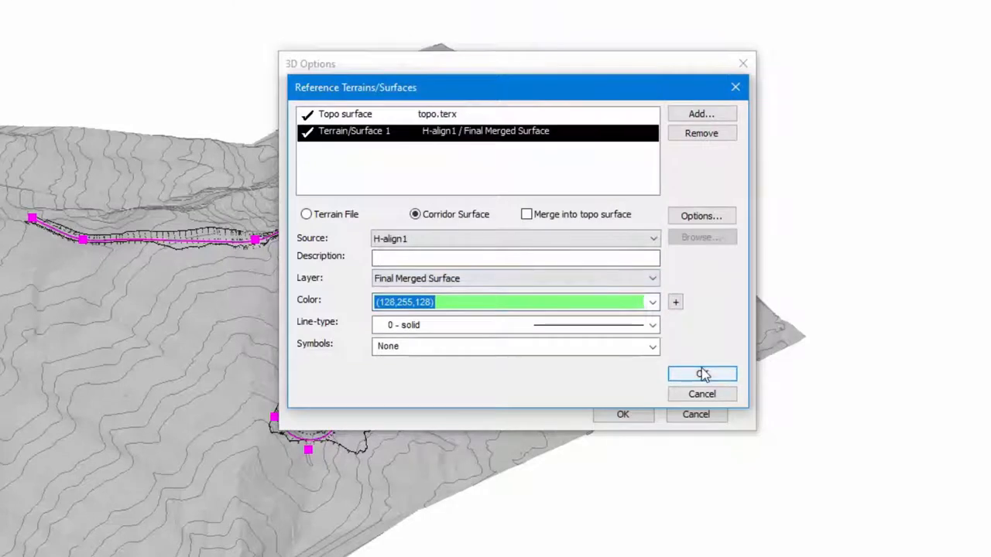
click(701, 374)
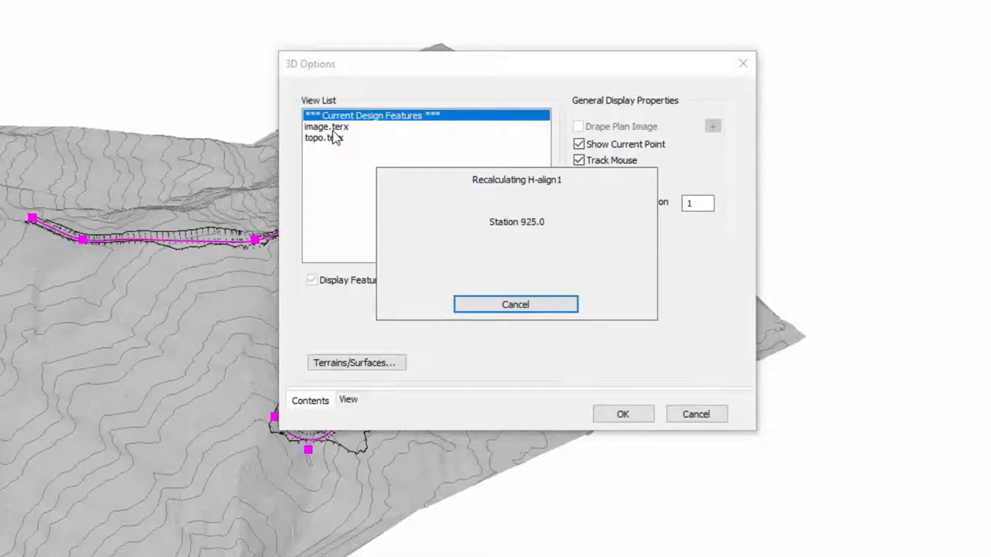
Step: Display H-align1 / Final Merged Surface as shaded triangles with alpha 255 and redraw the 3D view
click(516, 303)
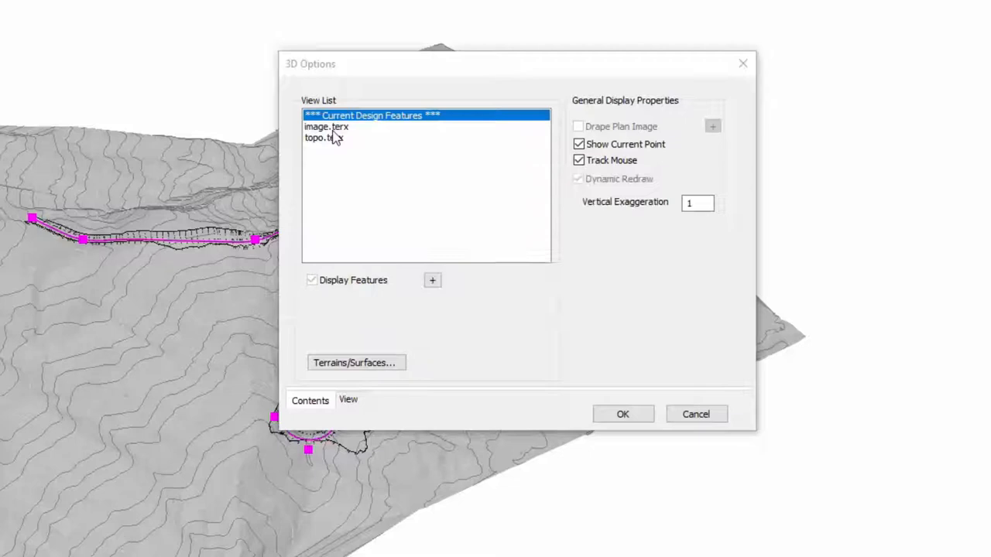
click(432, 279)
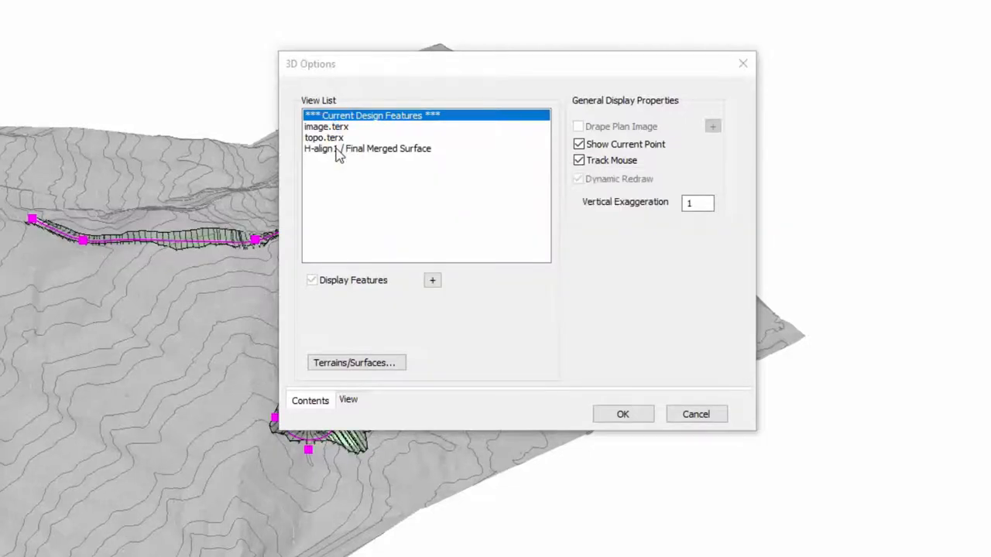
click(367, 149)
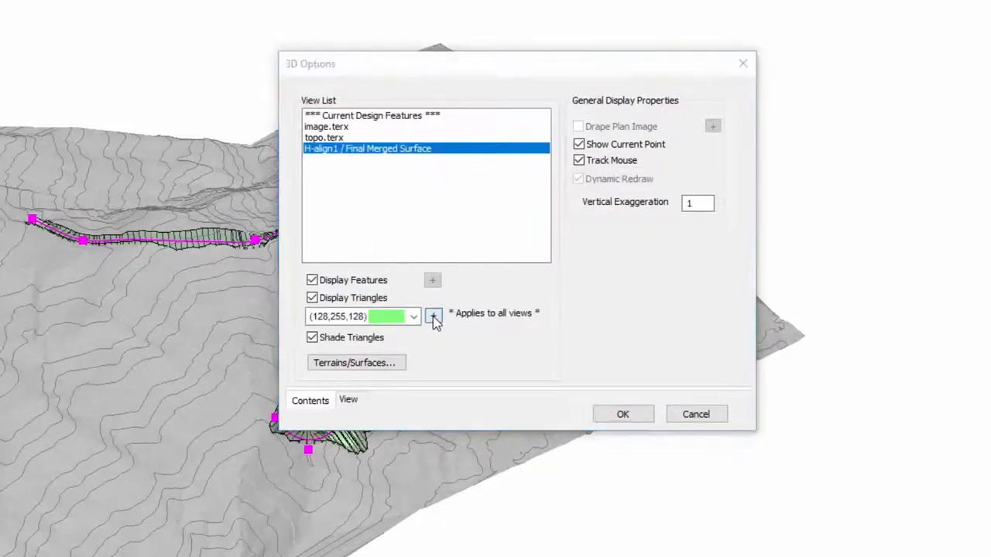
click(433, 316)
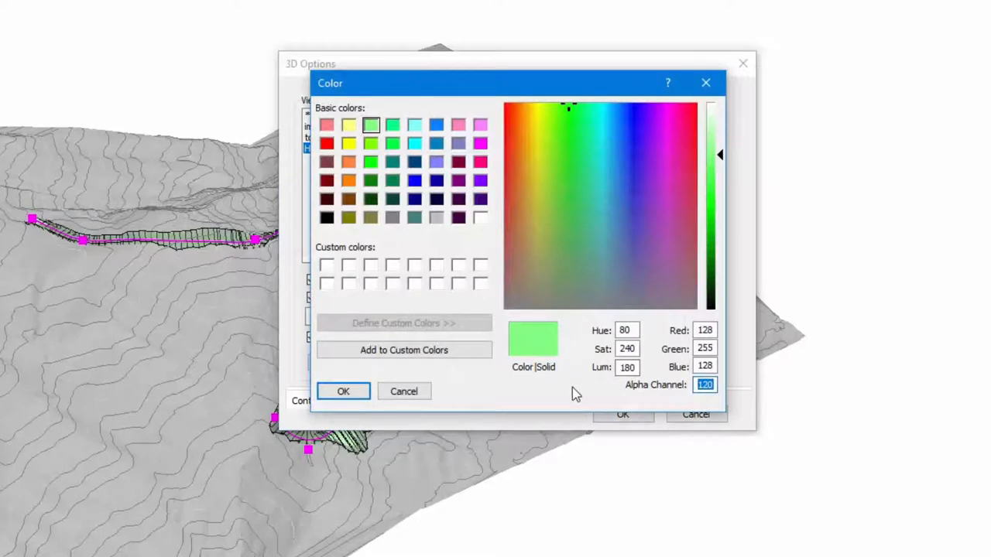
text(255)
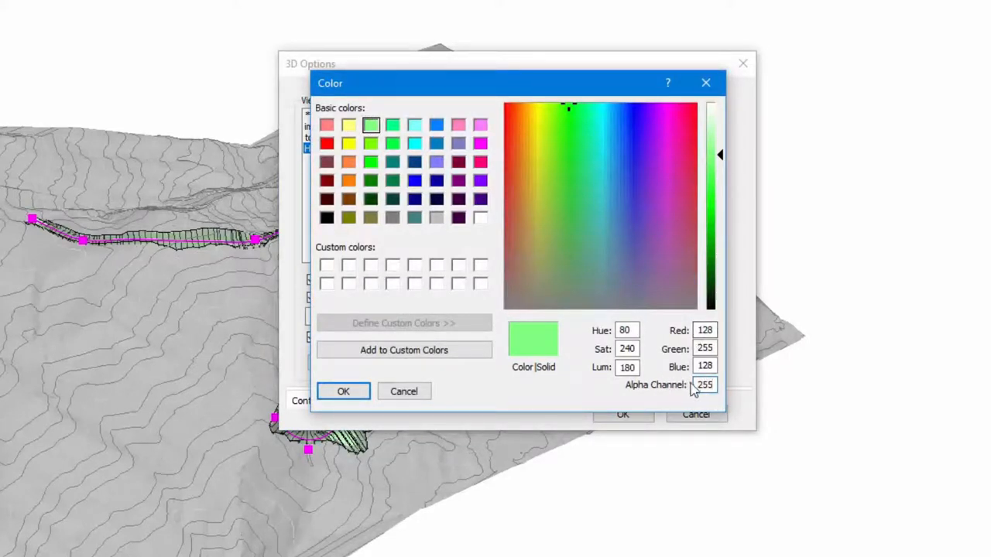
click(344, 390)
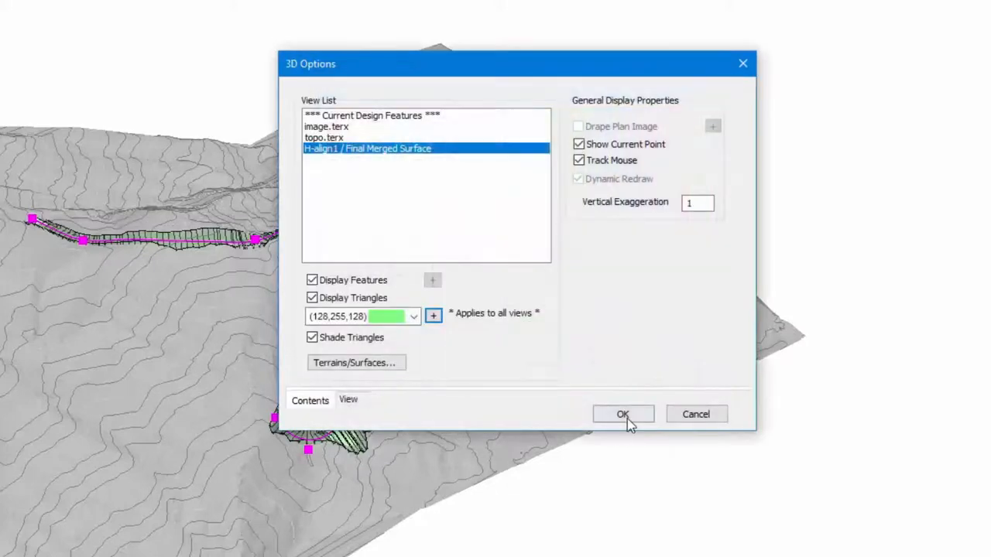
click(622, 415)
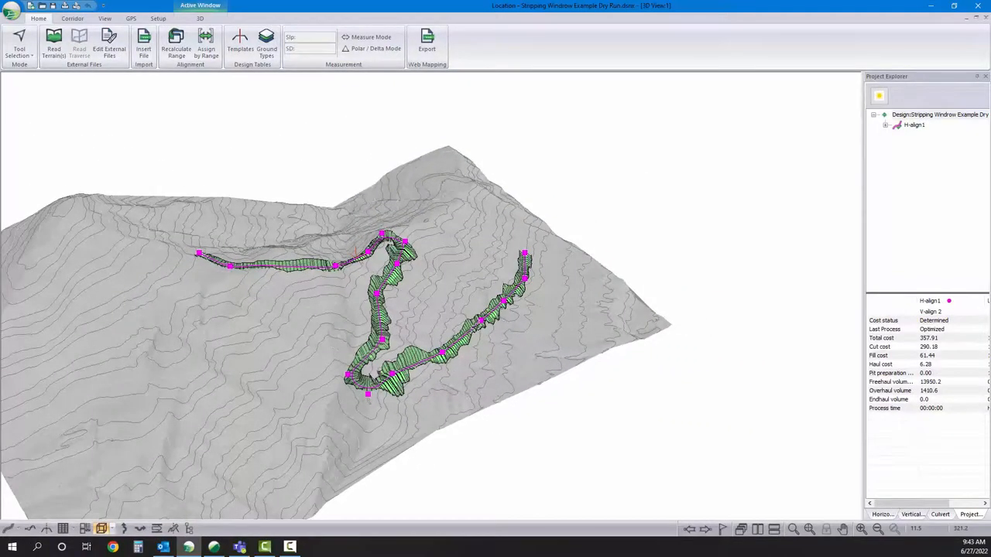